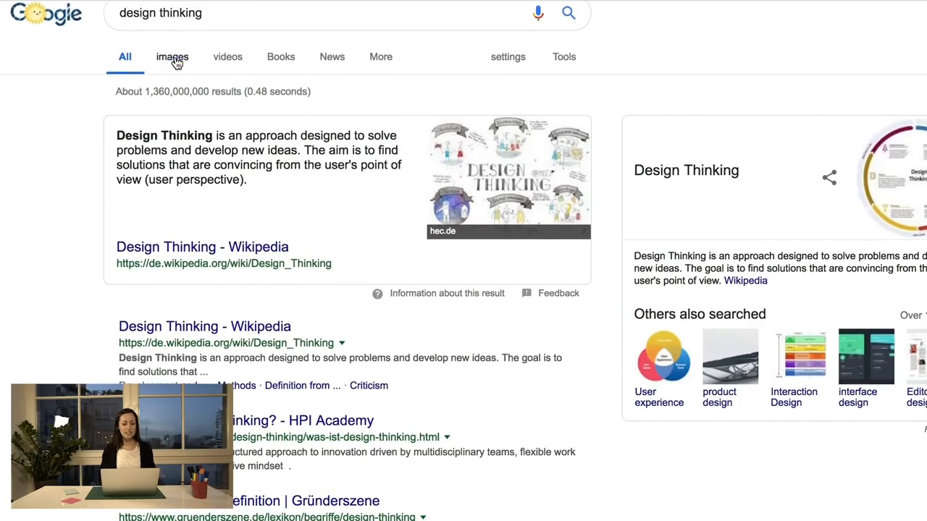
Show Google image results for 'design thinking' and scroll through them.
left_click(172, 56)
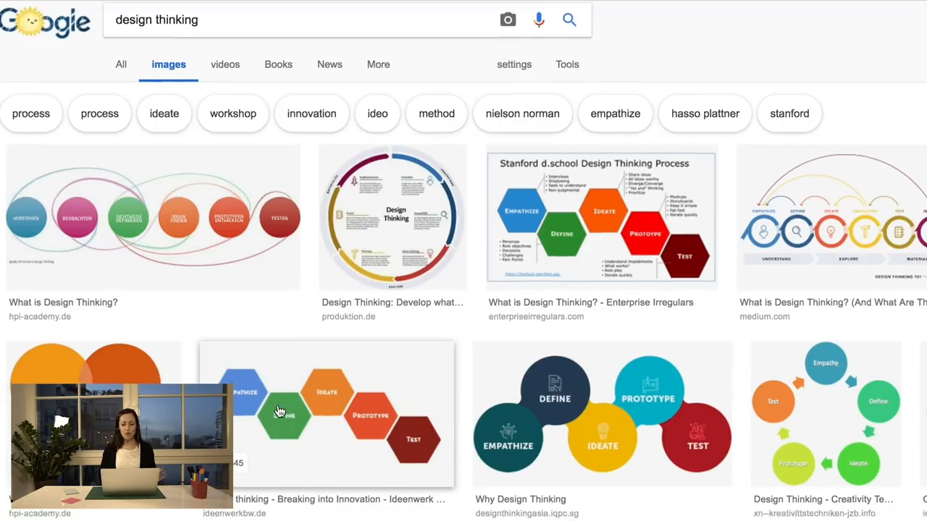
scroll("down", 3)
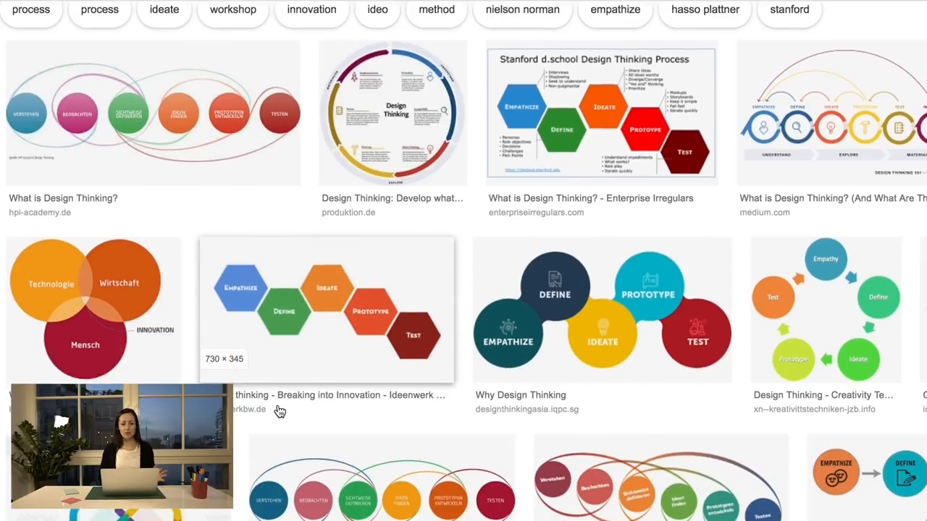
scroll("down", 3)
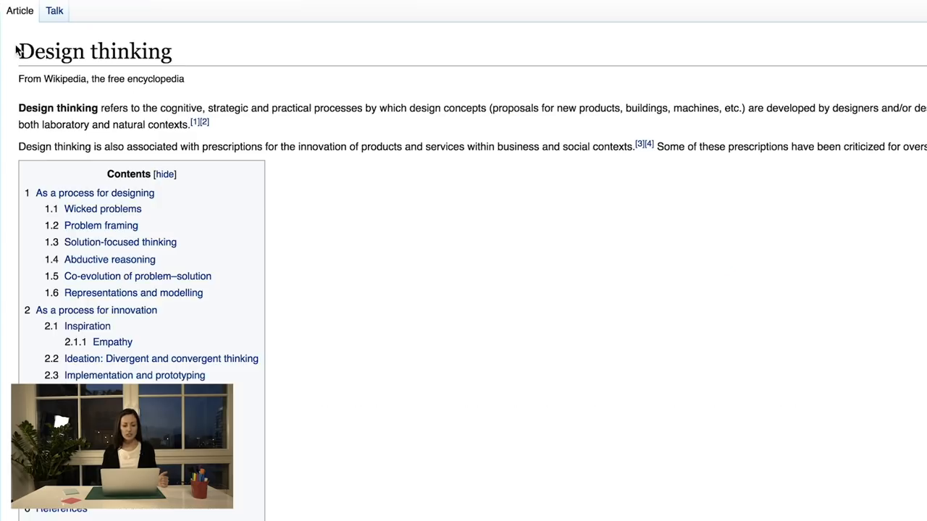
double_click(57, 107)
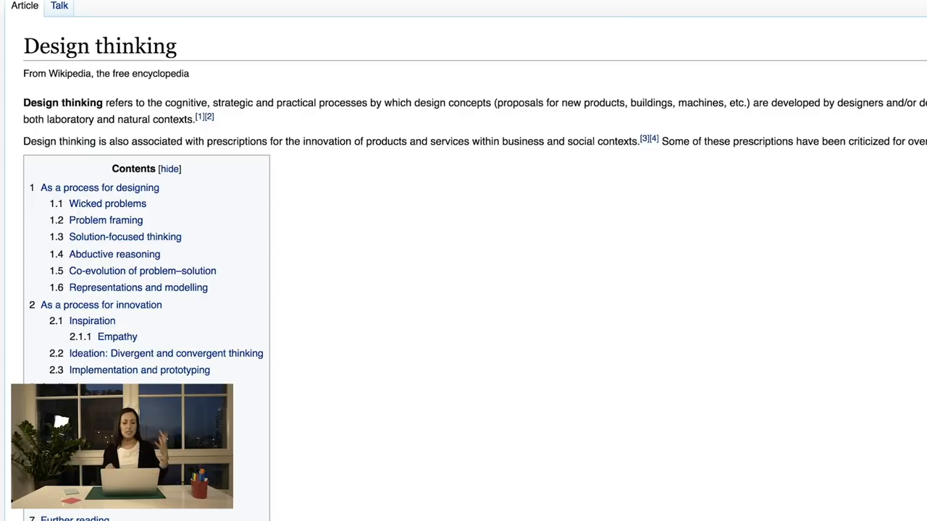
scroll("down", 3)
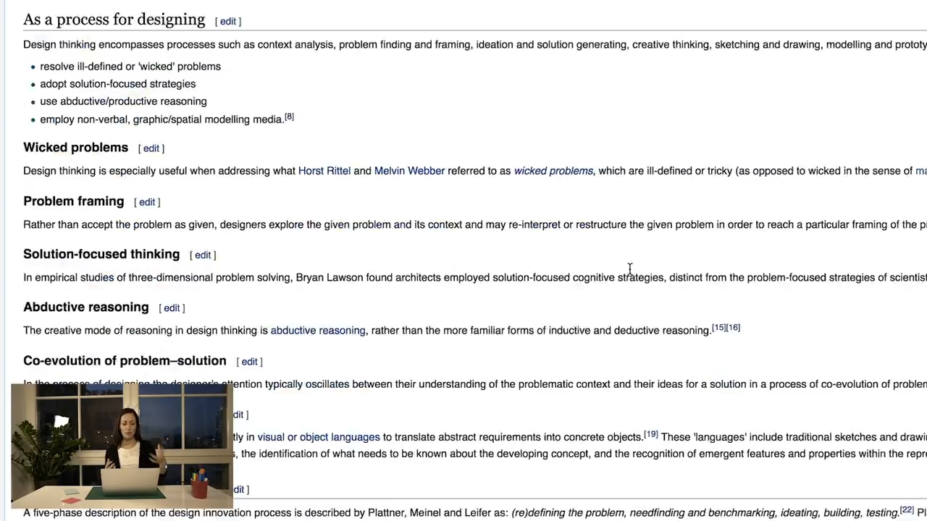
scroll("up", 3)
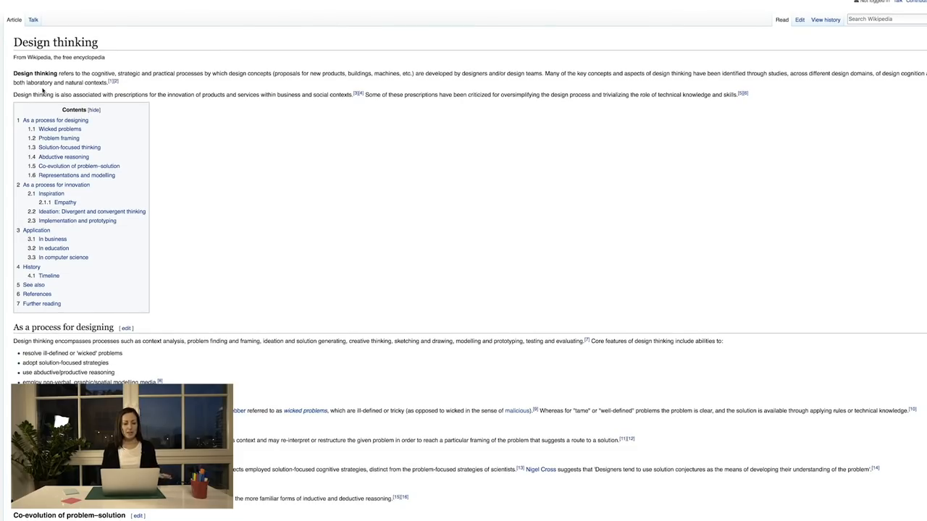
double_click(29, 94)
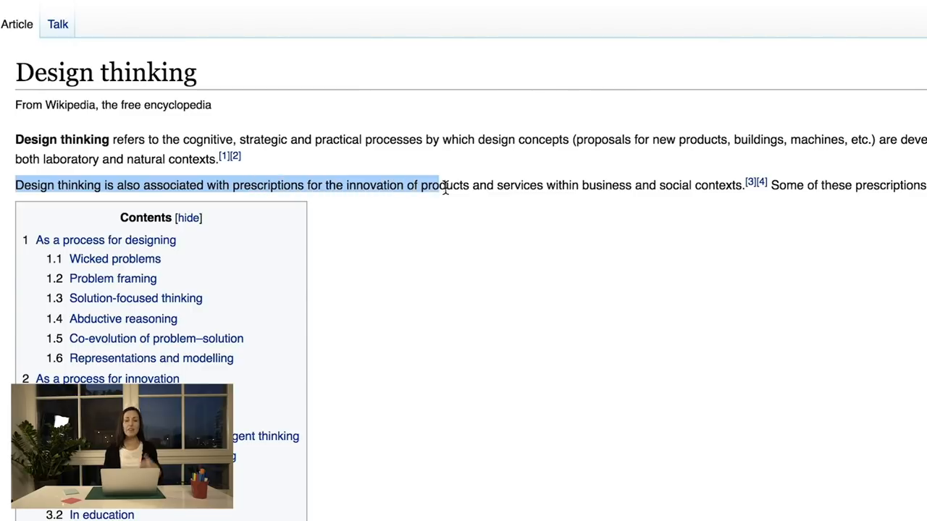
left_click_drag(441, 184, 742, 185)
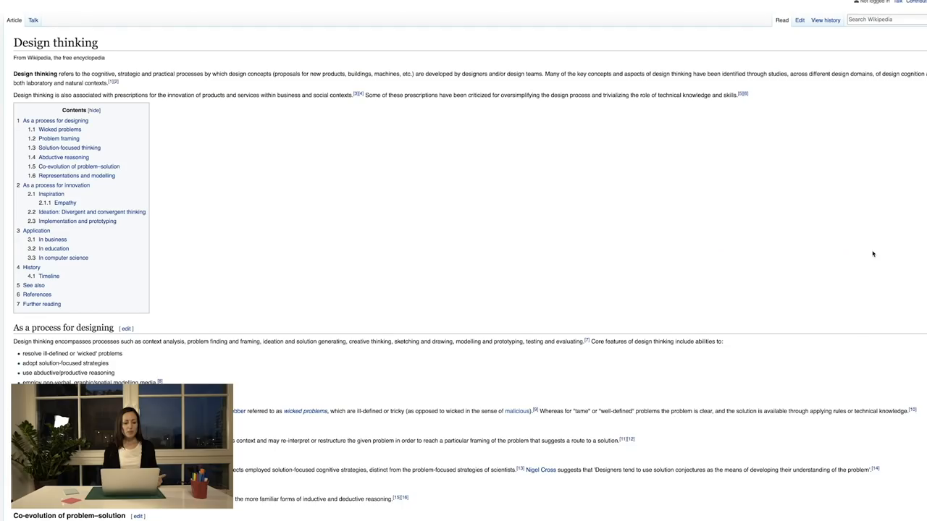
scroll("down", 3)
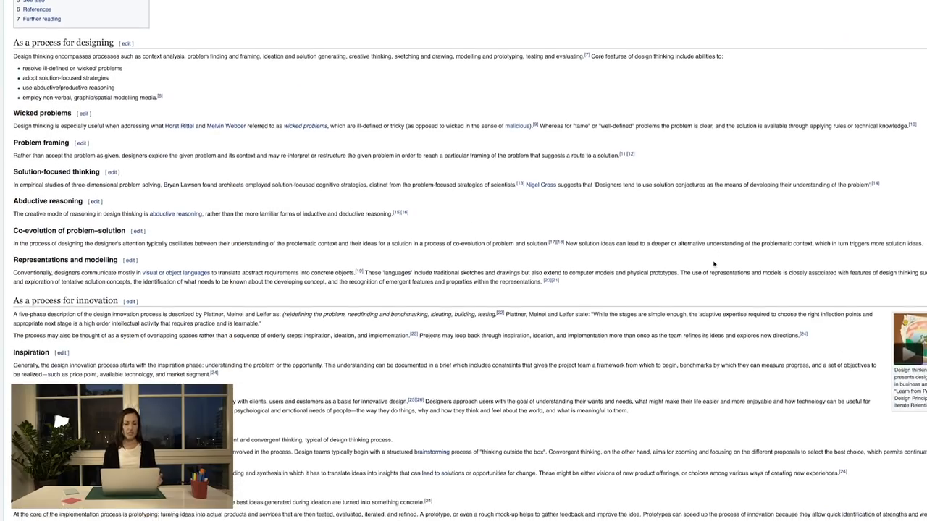
scroll("down", 3)
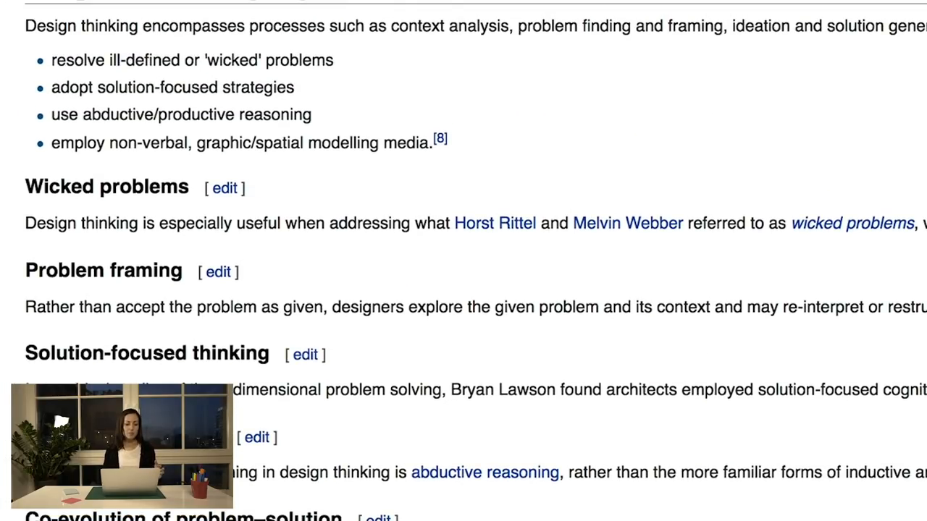
scroll("down", 3)
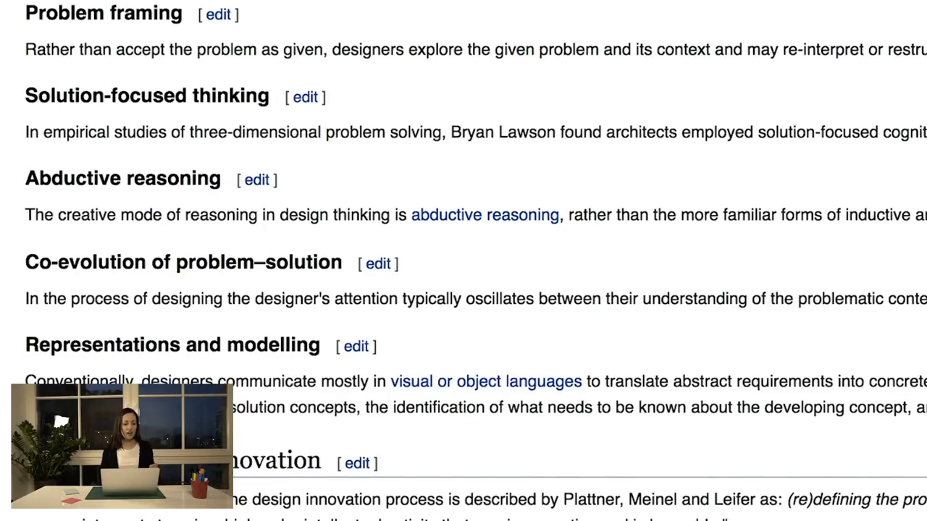
scroll("down", 3)
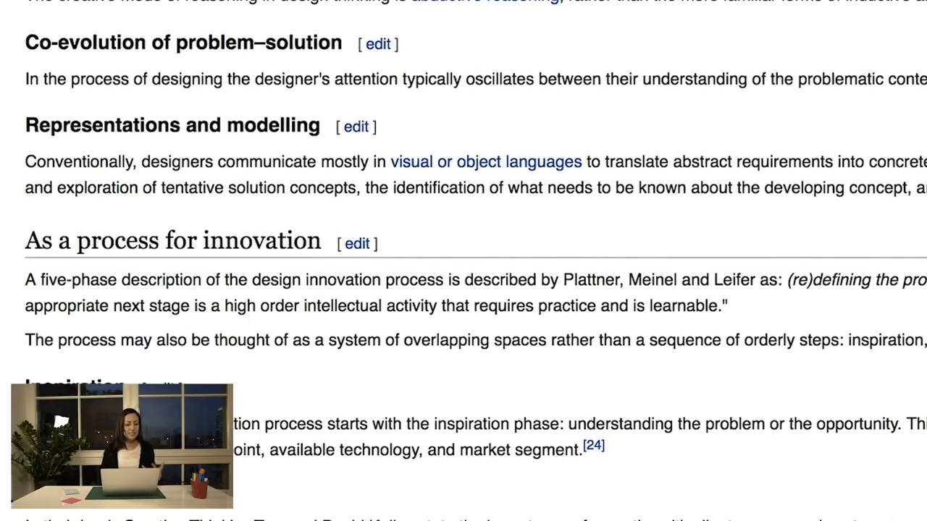
scroll("up", 3)
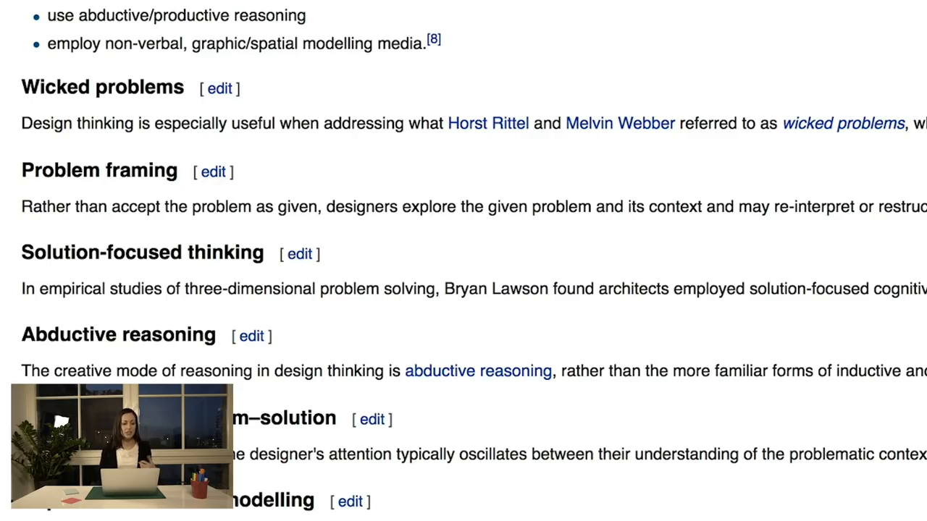
scroll("down", 3)
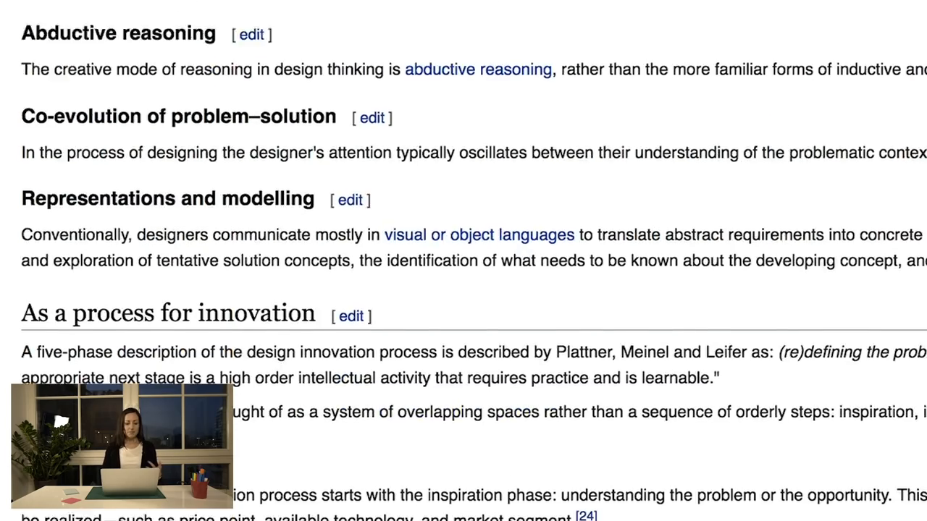
scroll("down", 3)
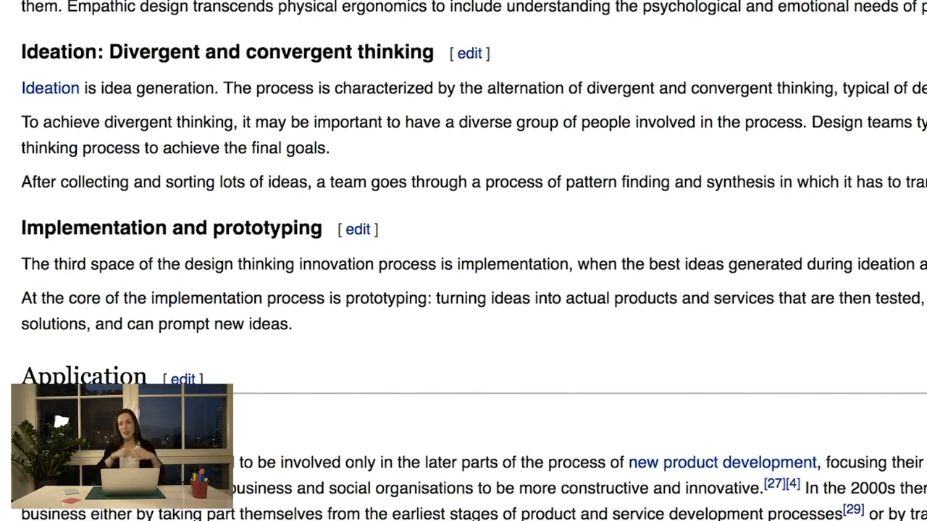
scroll("up", 3)
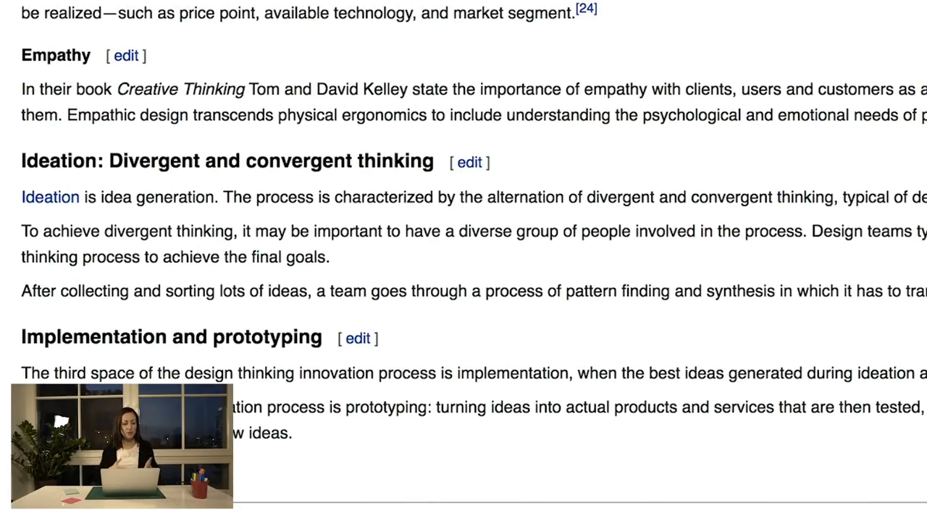
scroll("down", 3)
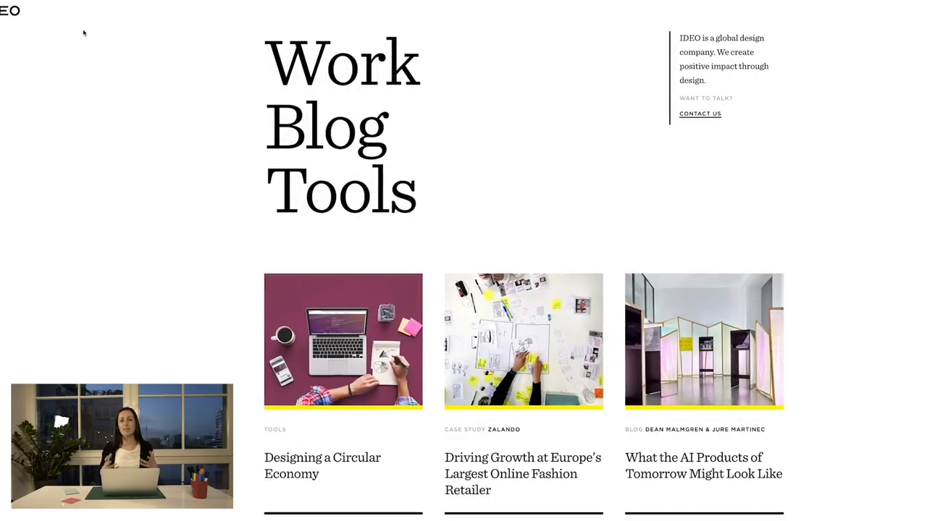
Scroll down the IDEO U home page to browse its on-demand and multi-week classes.
scroll("down", 3)
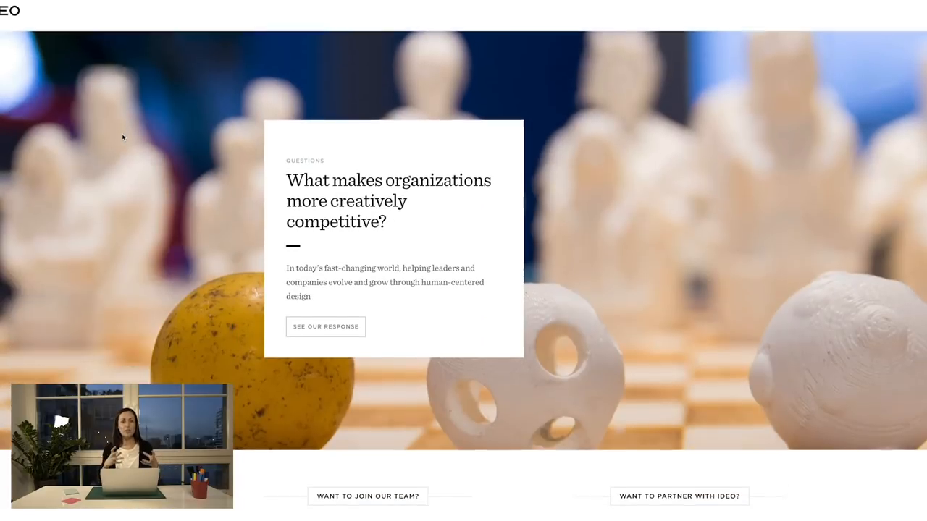
scroll("down", 3)
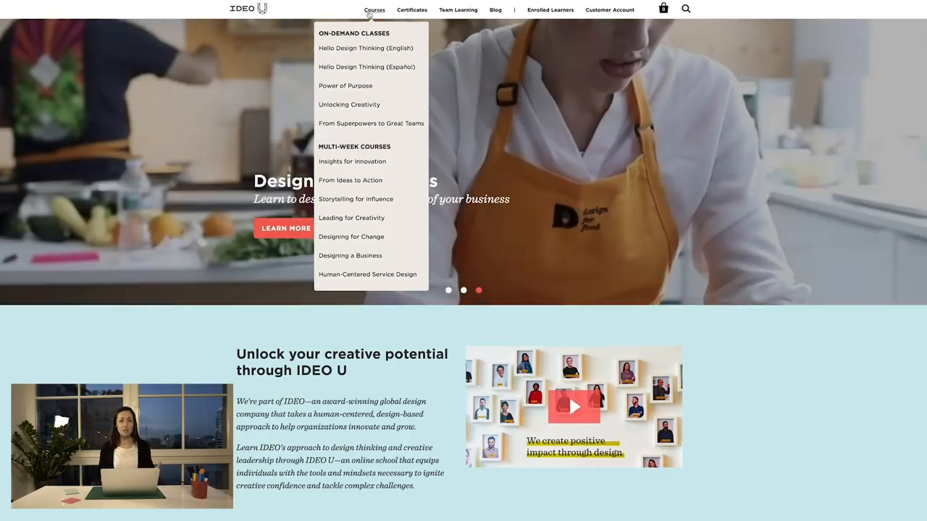
Scroll past the IDEO U on-demand class cards and instructor profiles.
scroll("down", 3)
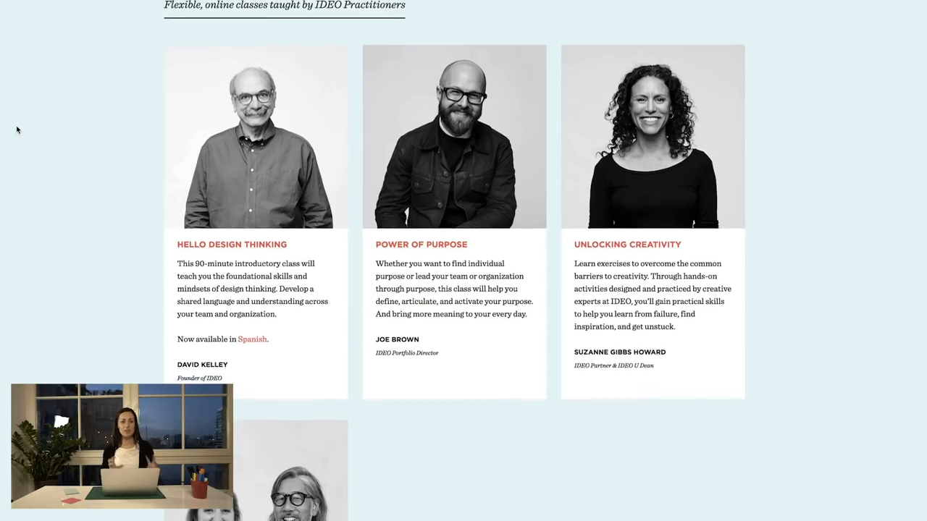
scroll("down", 3)
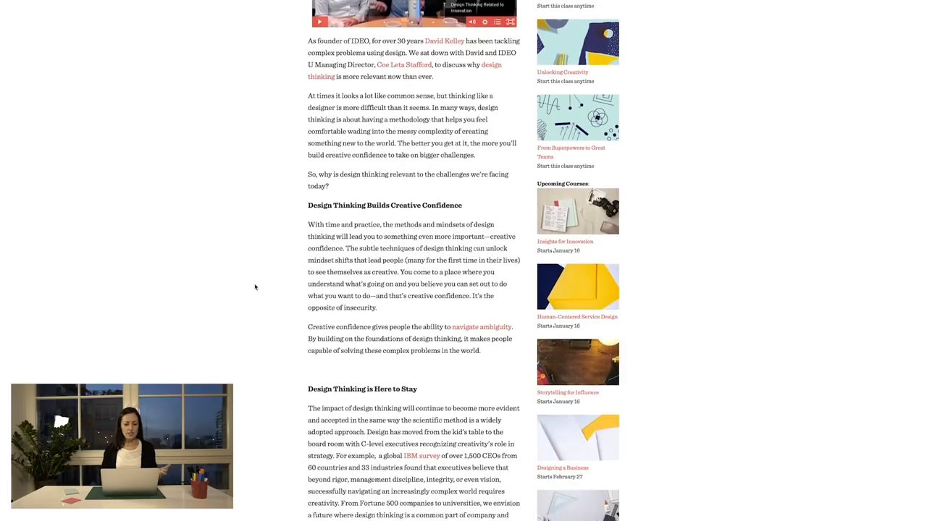
Select the first paragraph under 'Design Thinking is Not a Cookbook' by dragging across it.
scroll("down", 3)
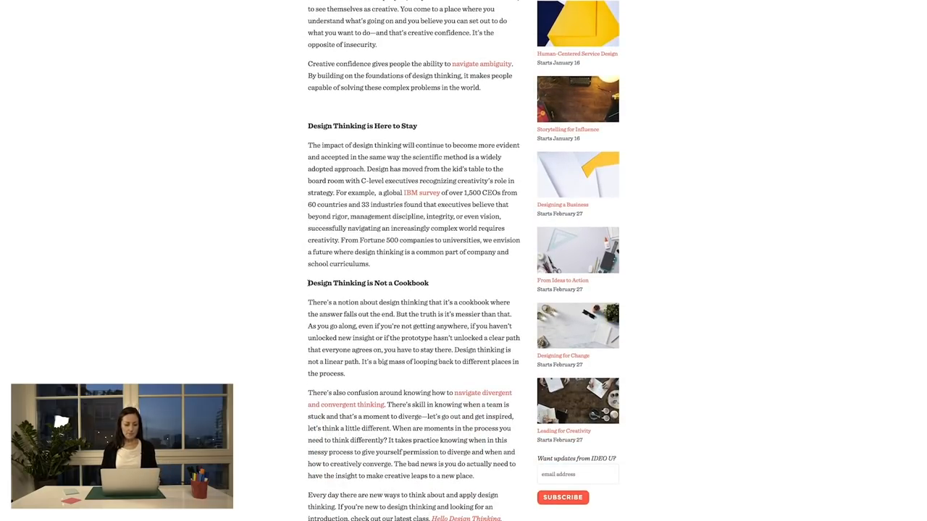
scroll("down", 3)
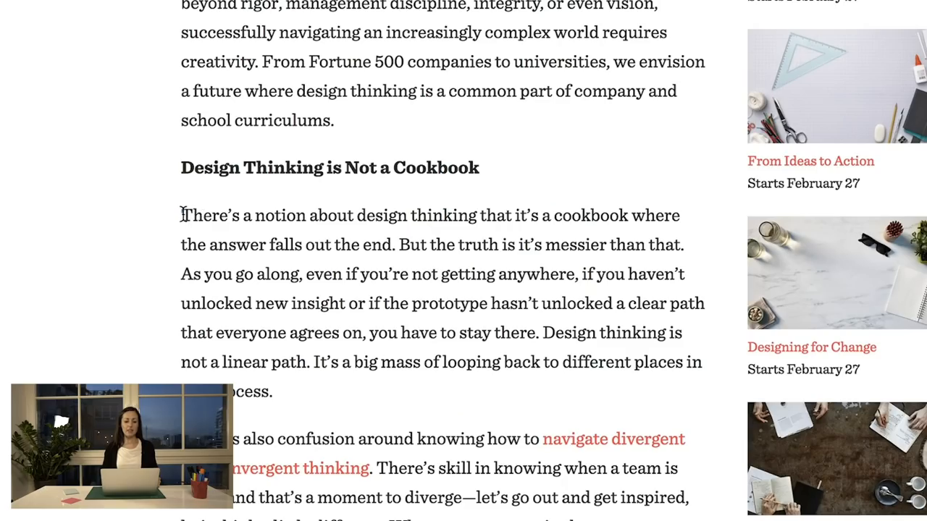
left_click_drag(182, 215, 532, 245)
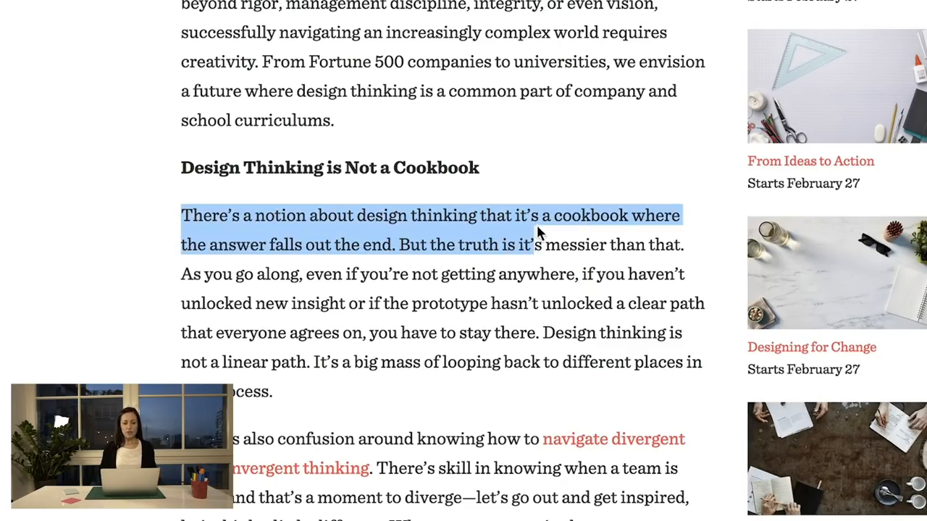
left_click_drag(536, 244, 493, 332)
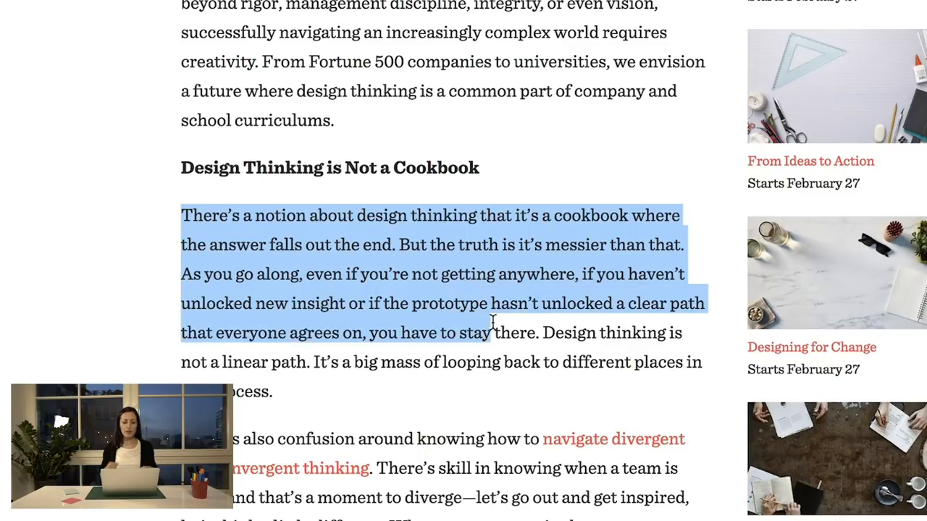
left_click_drag(492, 319, 512, 387)
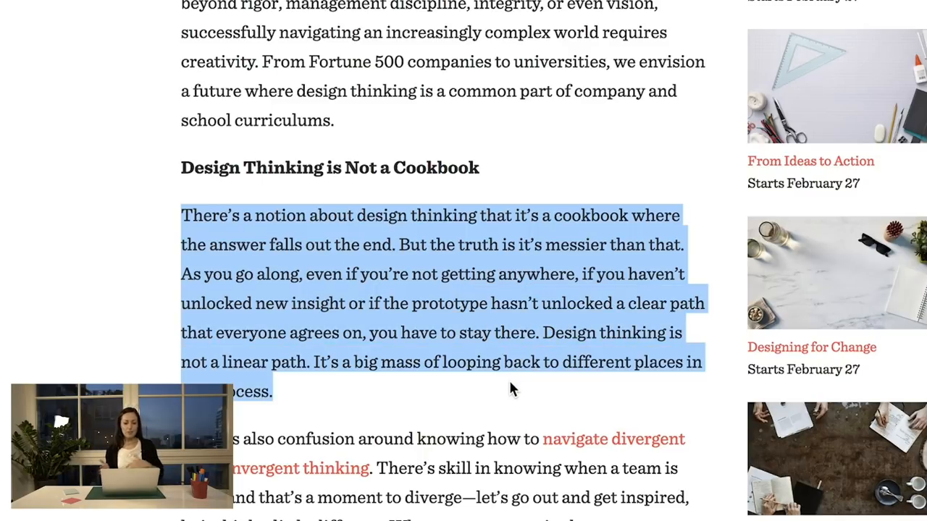
scroll("down", 3)
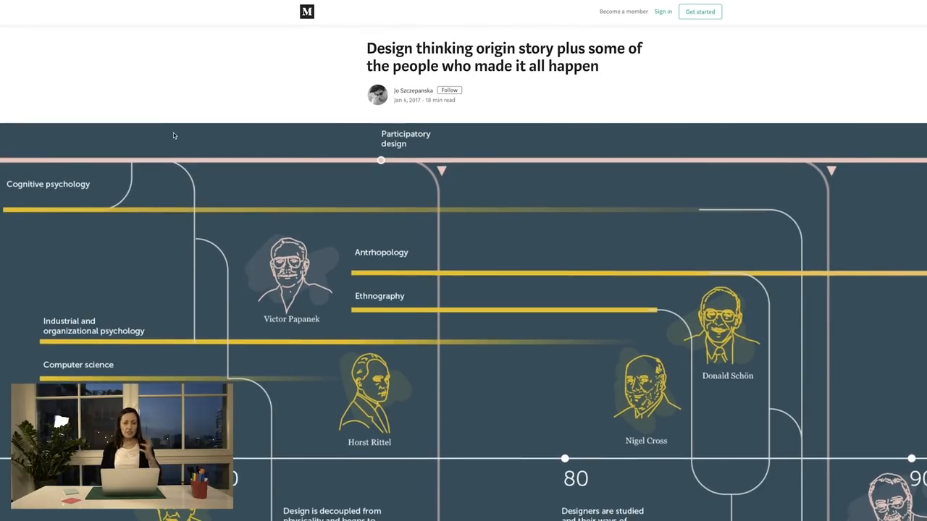
Scroll past the timeline illustration to the '60's America = Design Science' heading.
scroll("down", 3)
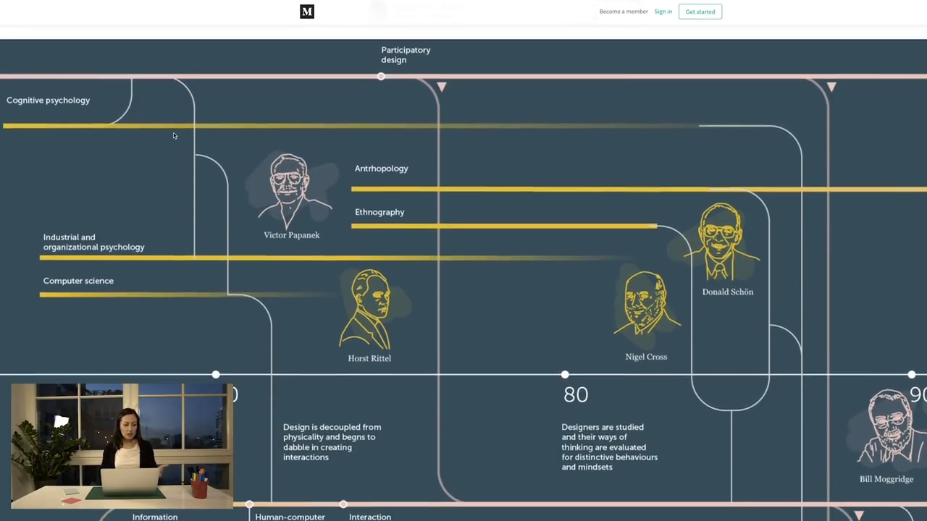
scroll("down", 3)
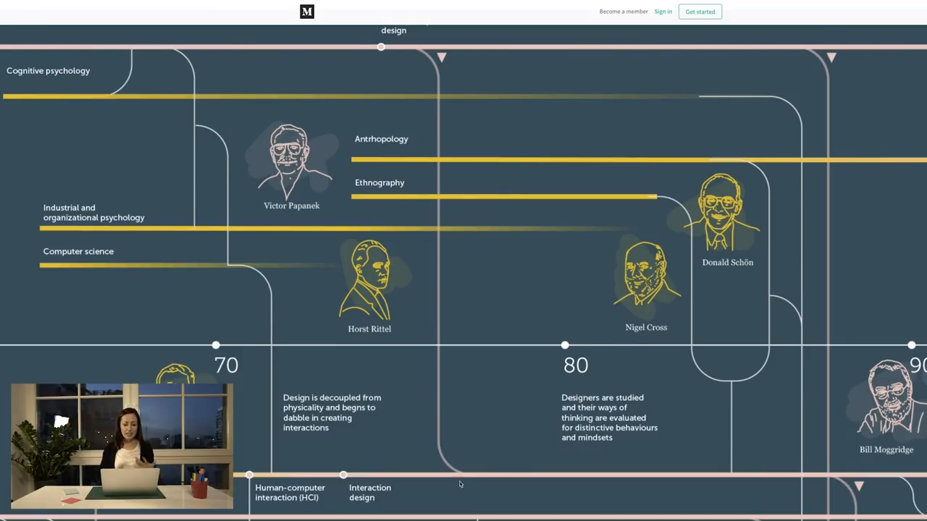
scroll("down", 3)
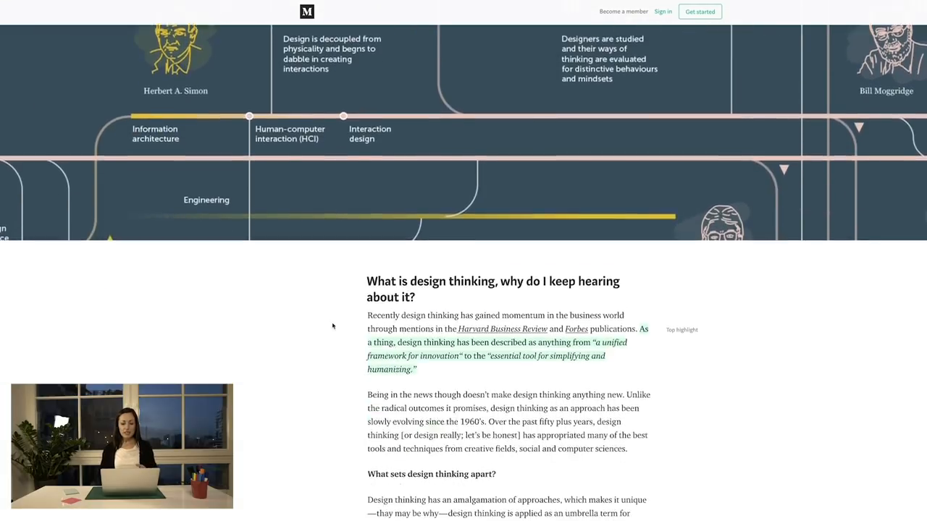
scroll("down", 3)
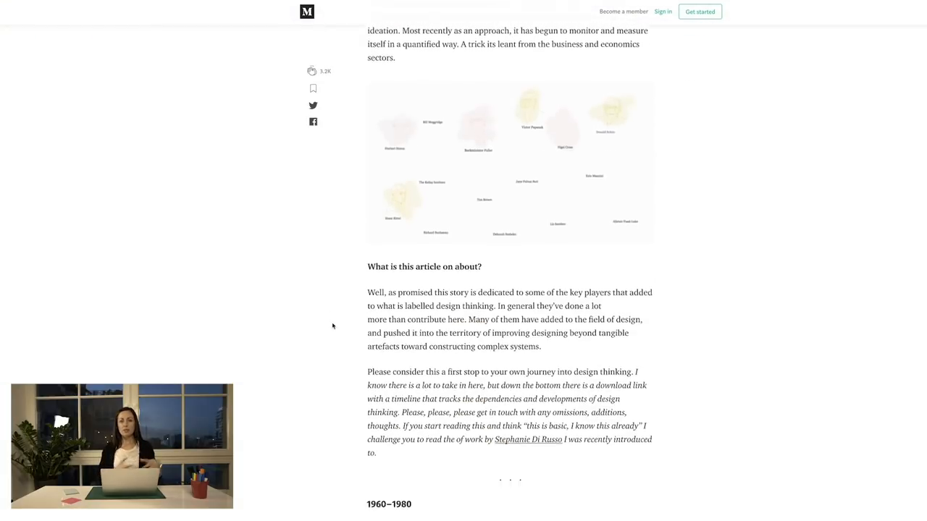
scroll("down", 3)
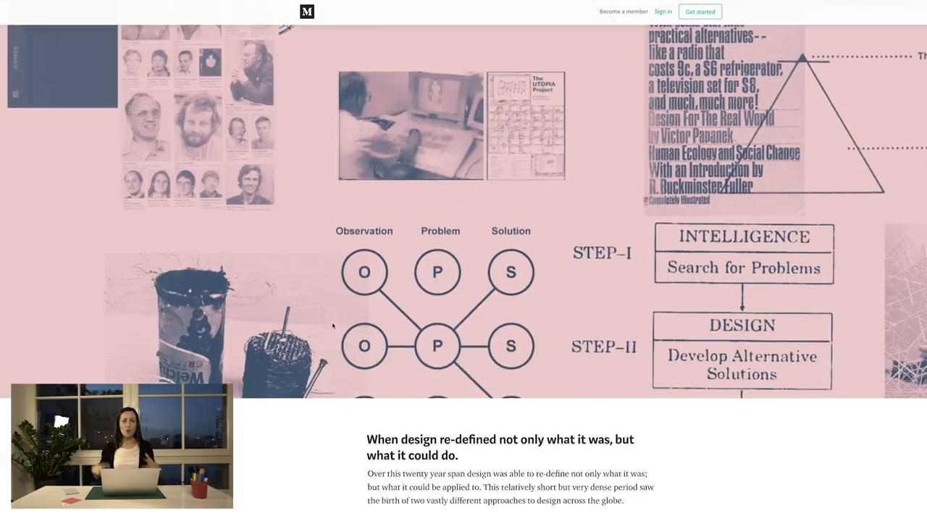
scroll("down", 3)
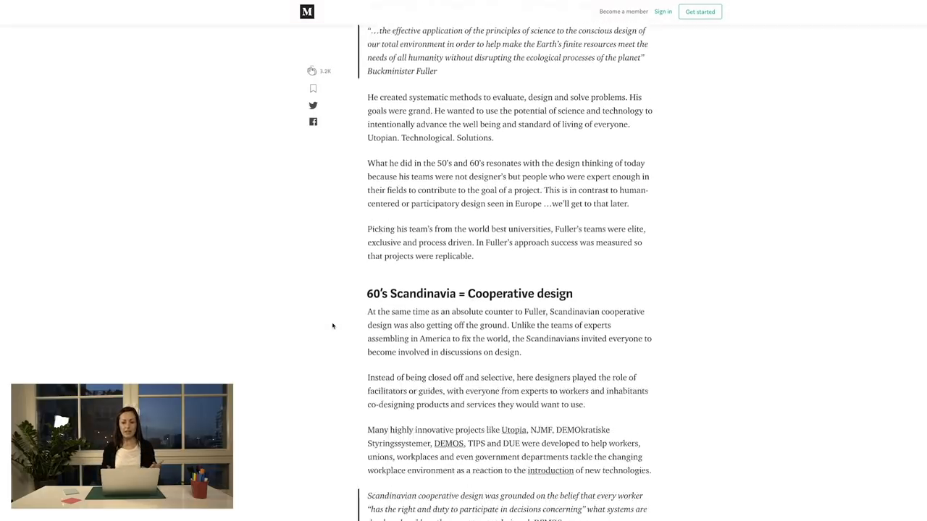
scroll("up", 3)
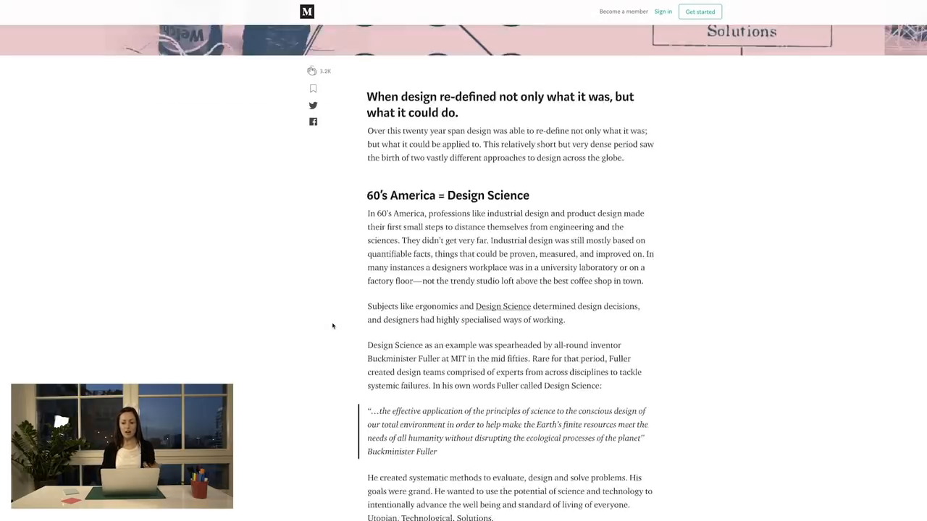